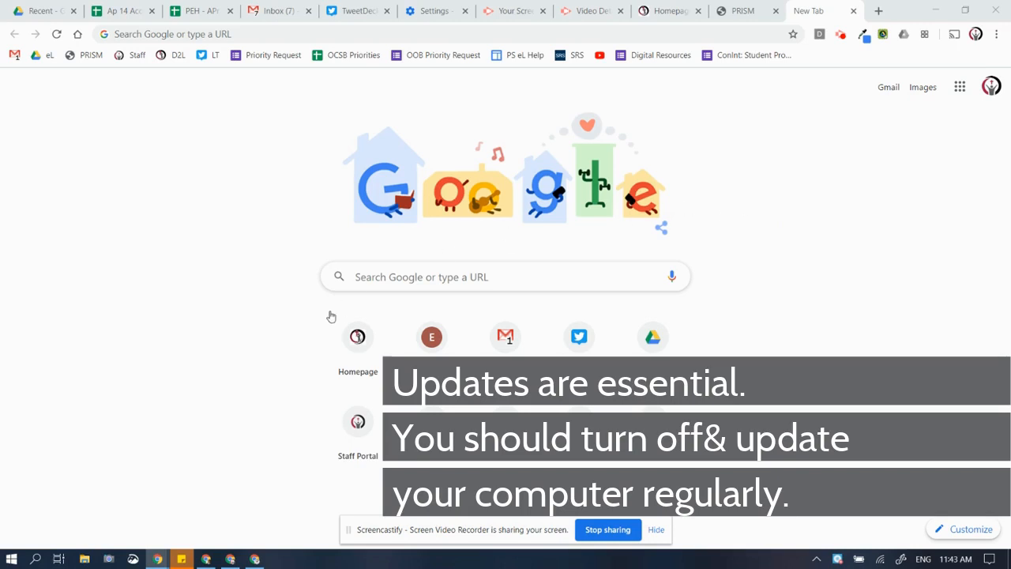
{"action": "mouse_move", "coordinate": [46, 537]}
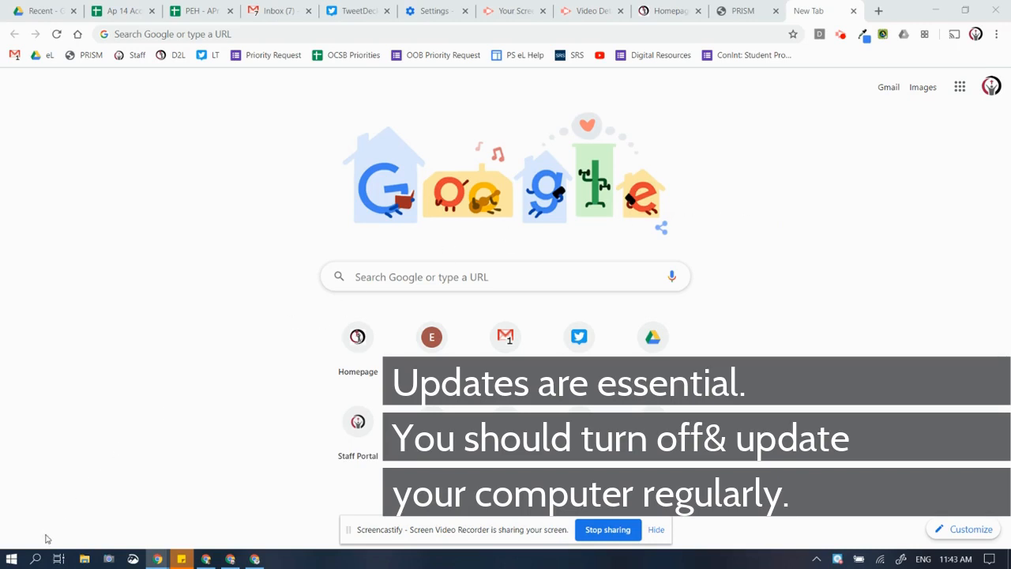
{"action": "mouse_move", "coordinate": [35, 559]}
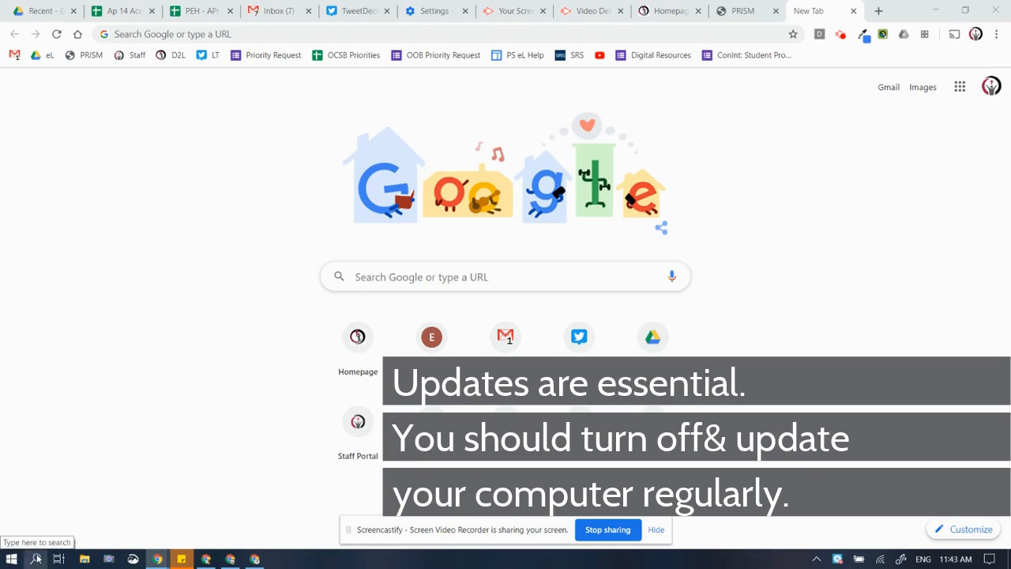
Step: Search 'up' from the taskbar so Check for updates appears as best match
{"action": "left_click", "coordinate": [35, 559]}
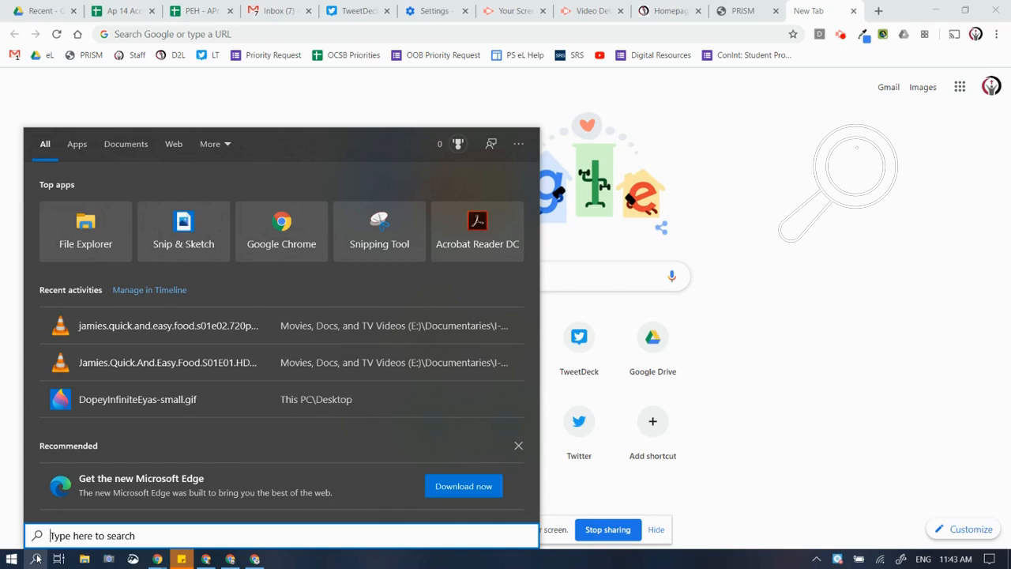
{"action": "type", "text": "up"}
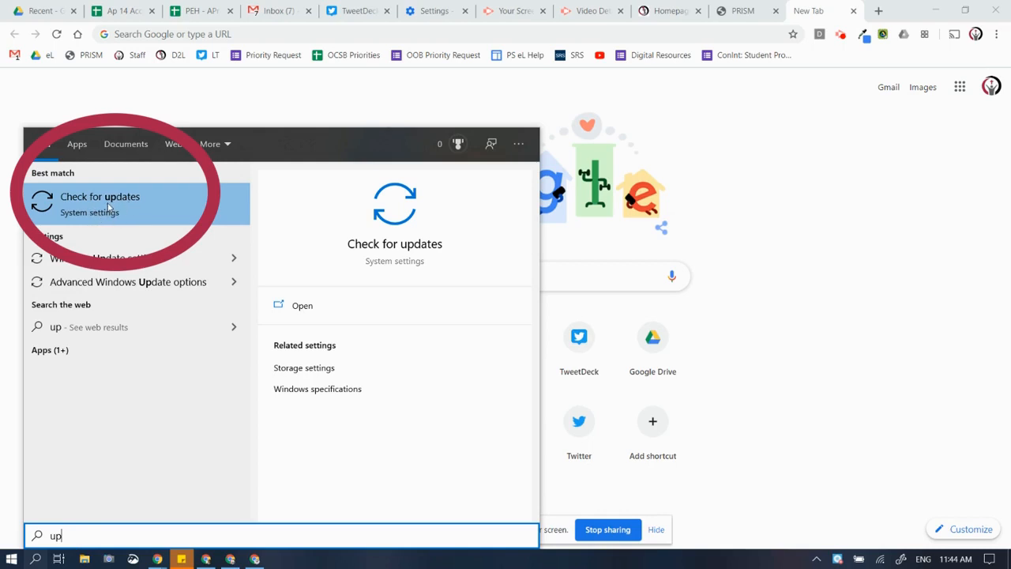
Step: Choose the Check for updates result to reach the Windows Update page
{"action": "left_click", "coordinate": [101, 196]}
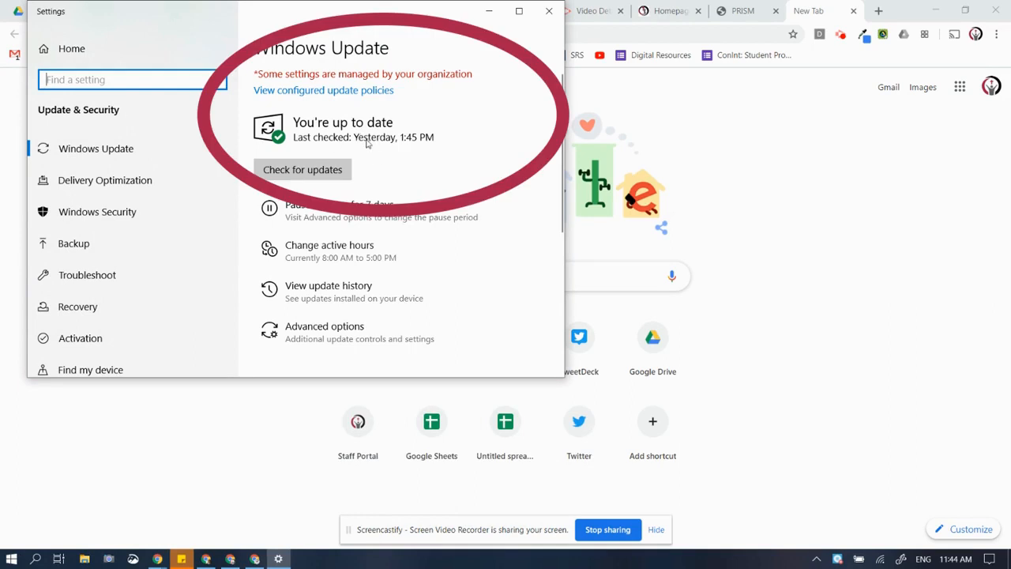
{"action": "mouse_move", "coordinate": [353, 148]}
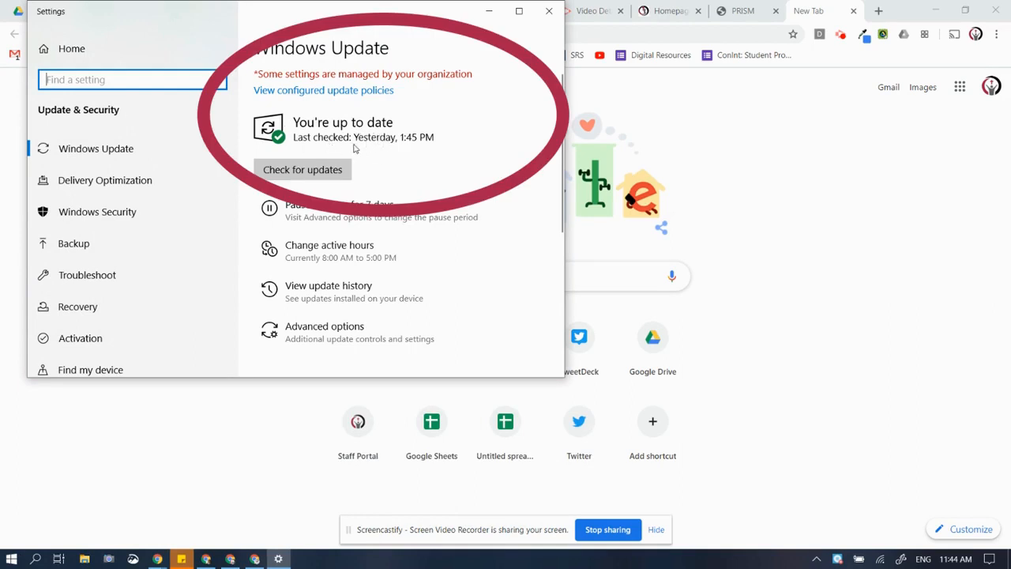